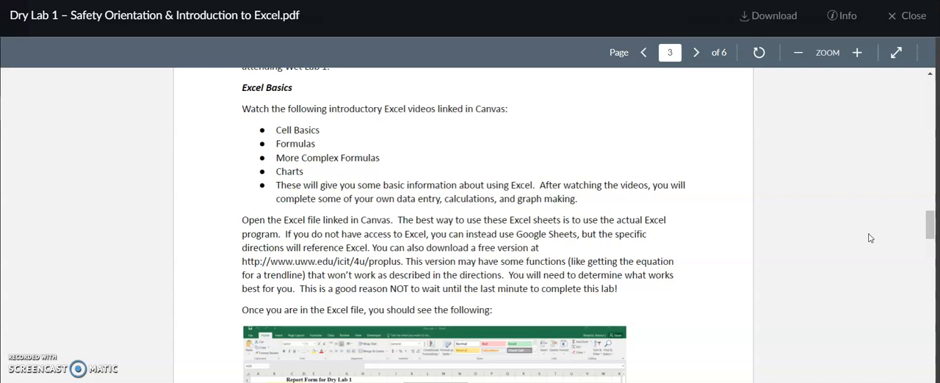
mouse_move(917, 220)
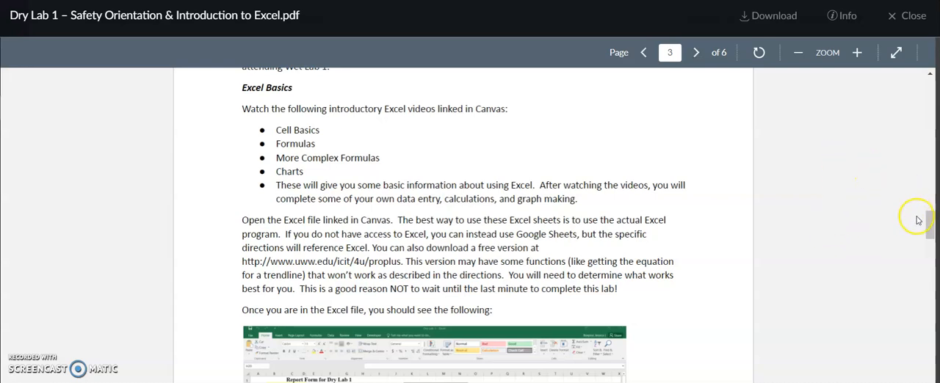
- Scroll the Dry Lab 1 PDF down to the page 3 report form and the Part A directions
scroll("down", 3)
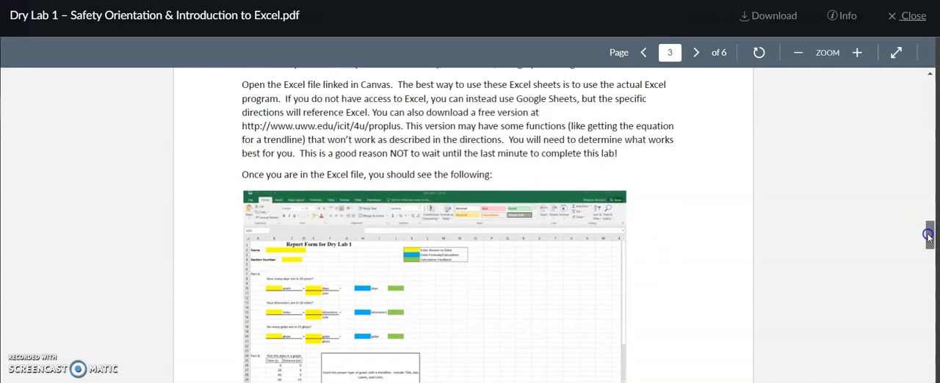
scroll("down", 3)
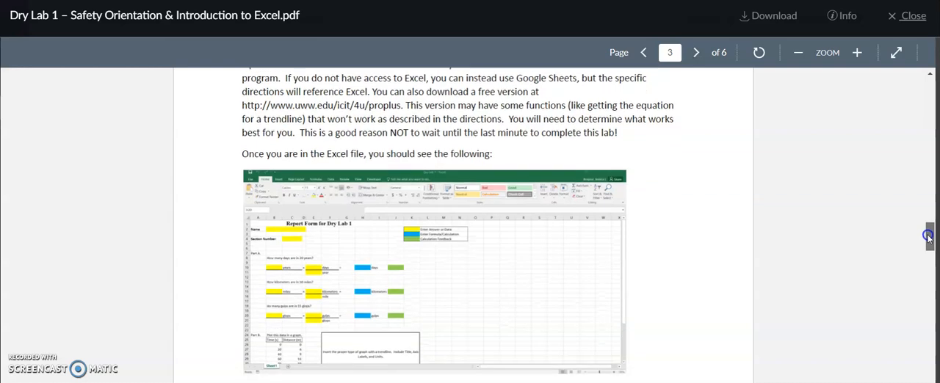
scroll("down", 3)
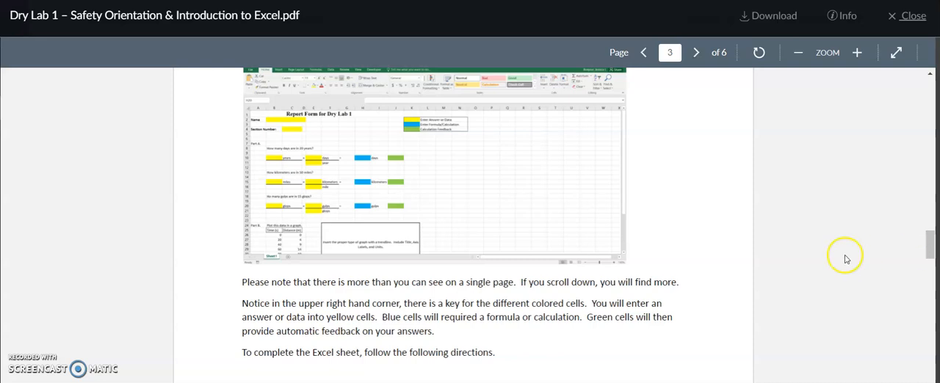
mouse_move(752, 235)
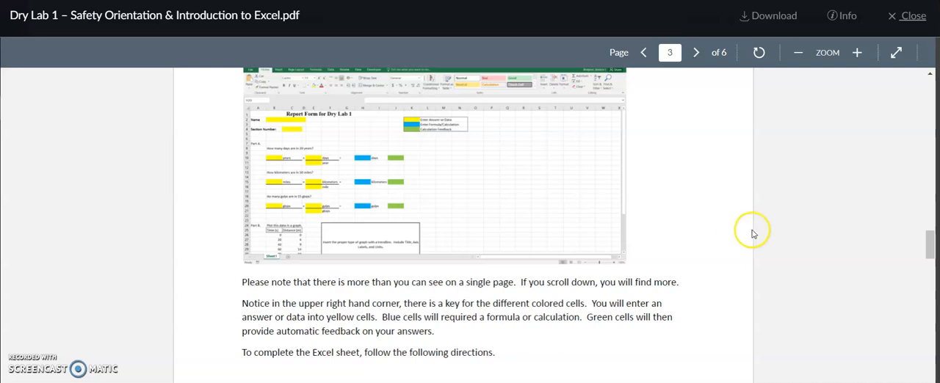
mouse_move(558, 207)
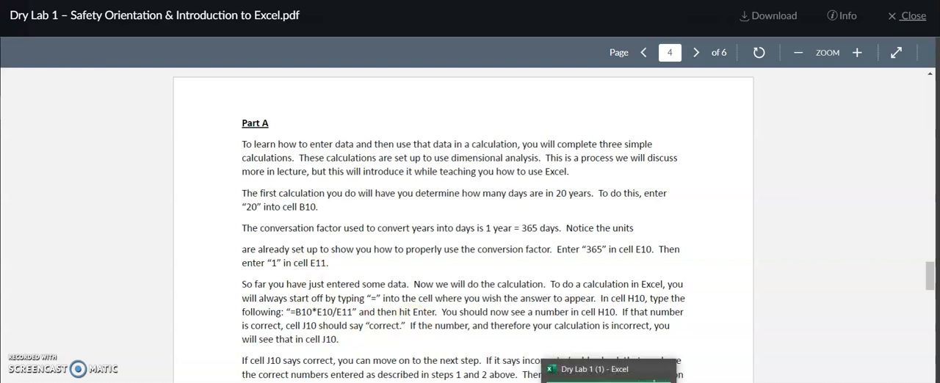
- Enter 20 years in B10 and 365 days in E10 for the first Part A conversion
left_click(595, 369)
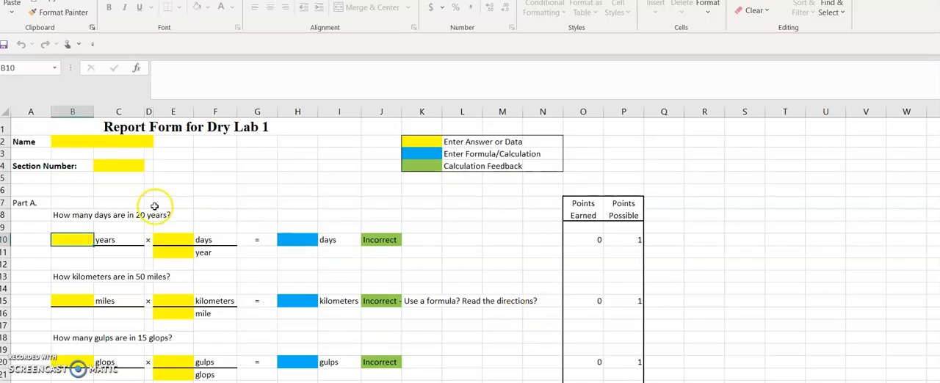
mouse_move(119, 188)
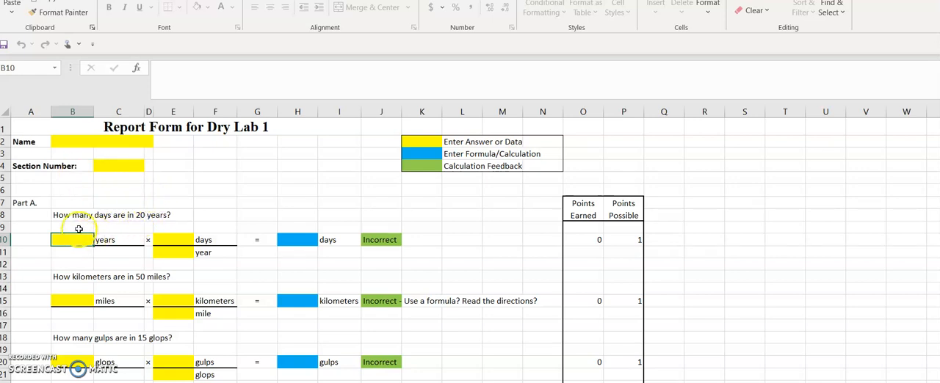
mouse_move(270, 182)
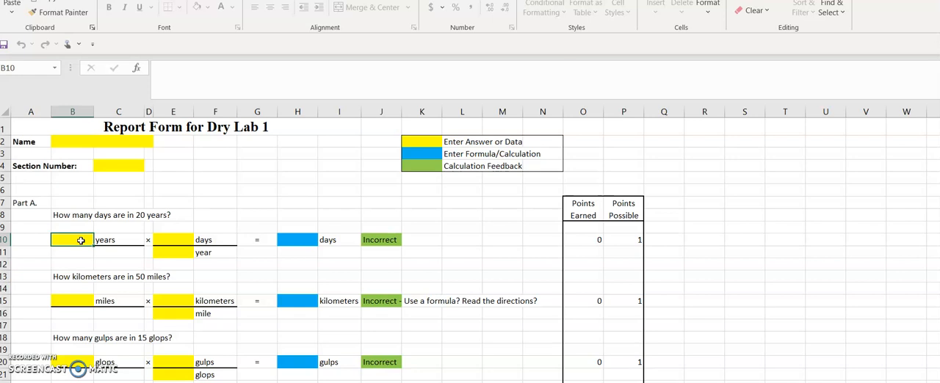
type("20")
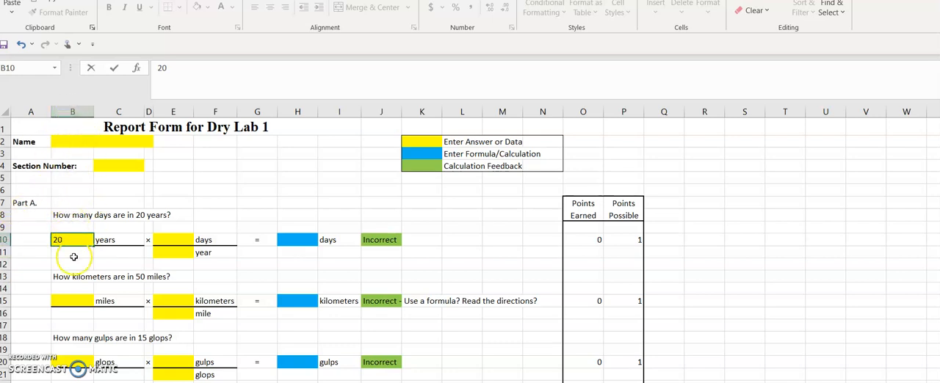
mouse_move(34, 251)
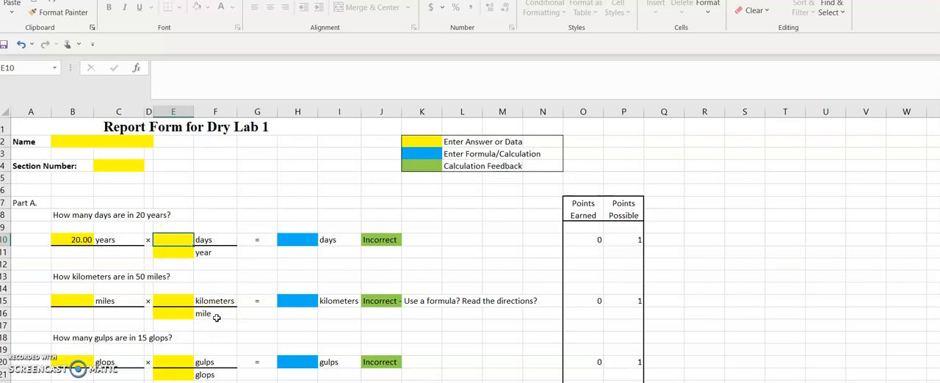
type("365")
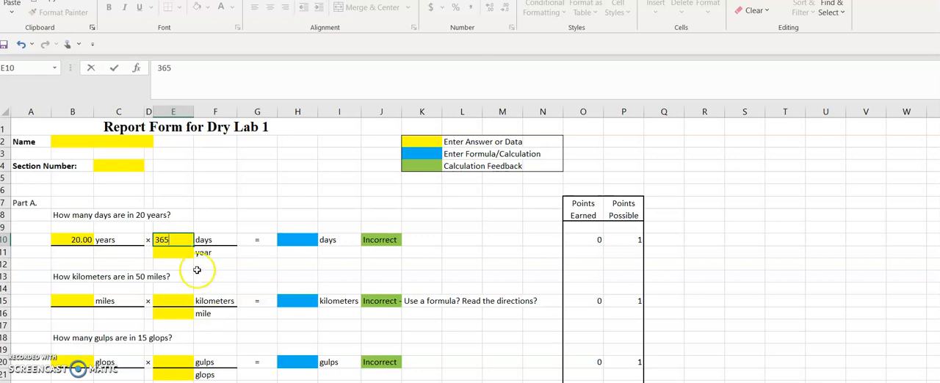
key("enter")
type("1")
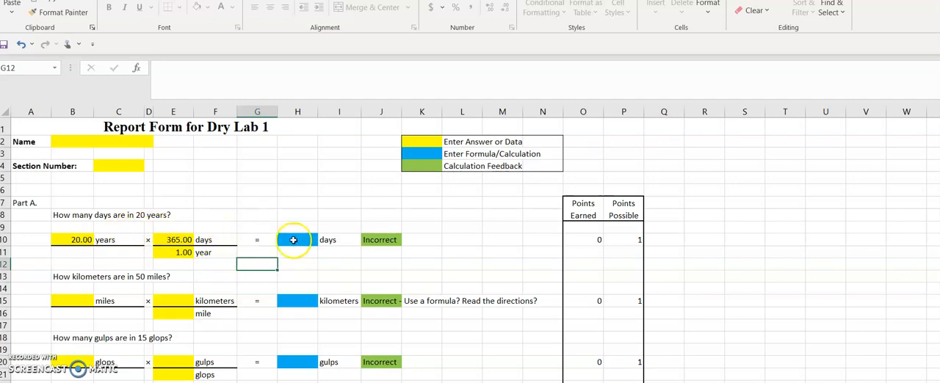
- Build the H10 formula B10*E10/E11 so 20 years converts to 7300.00 days, marked Correct
left_click(297, 240)
type("=B10")
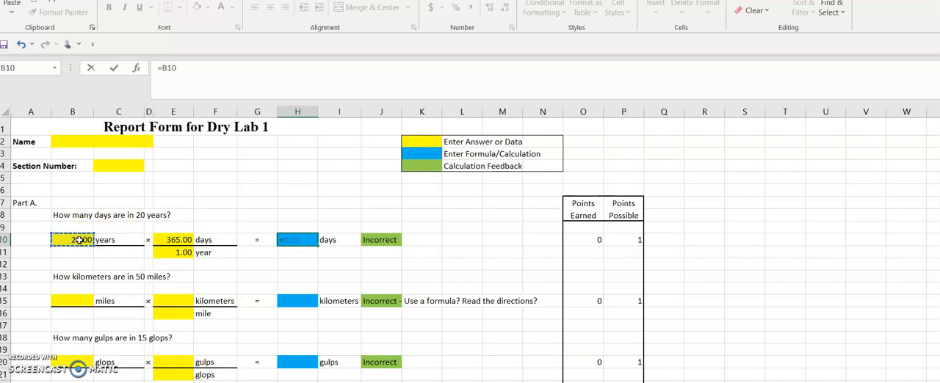
type("*")
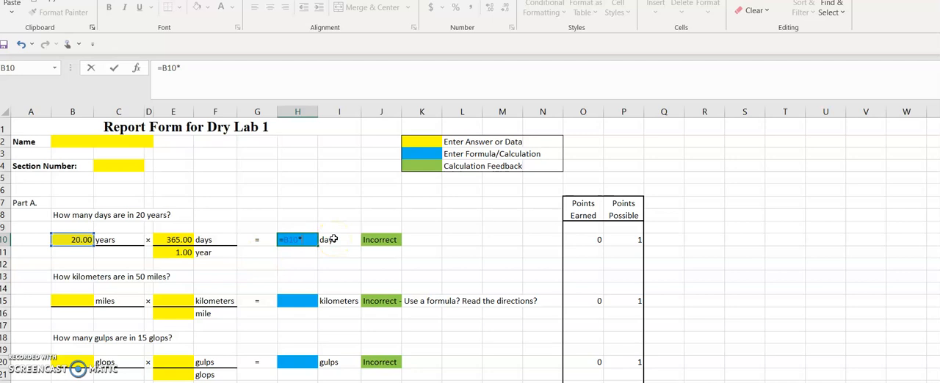
left_click(173, 239)
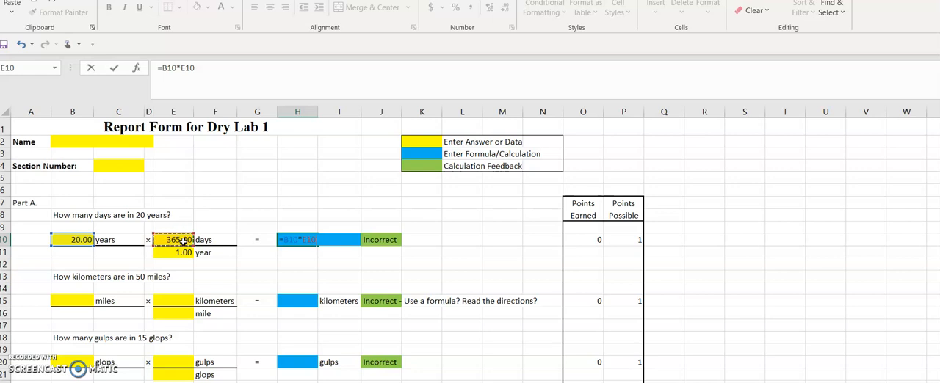
type("/")
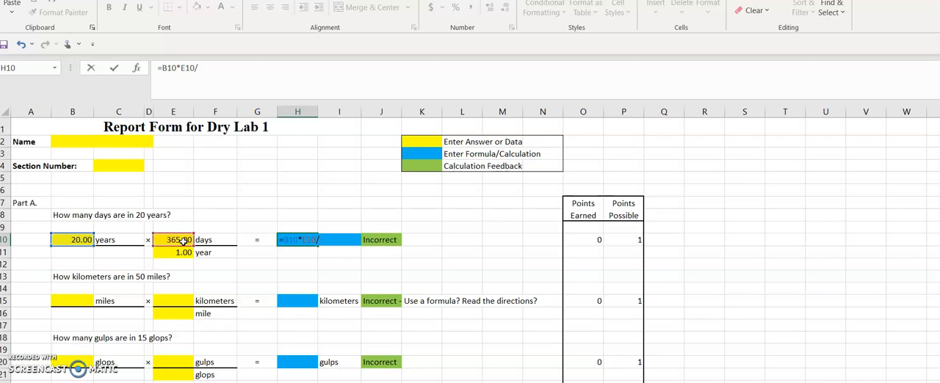
left_click(180, 252)
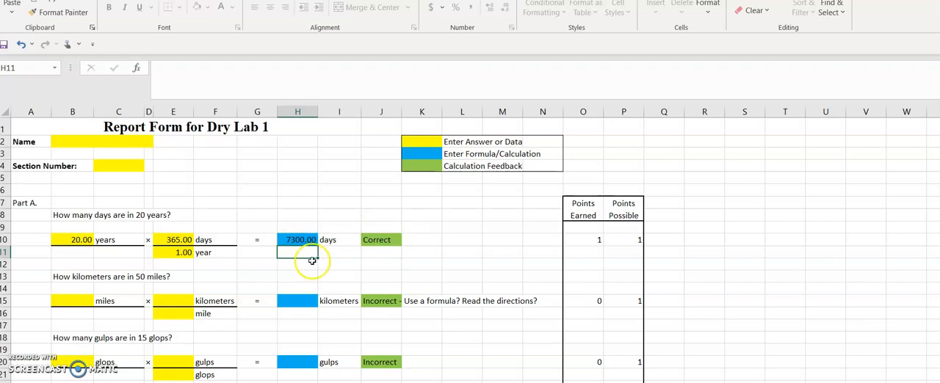
mouse_move(180, 360)
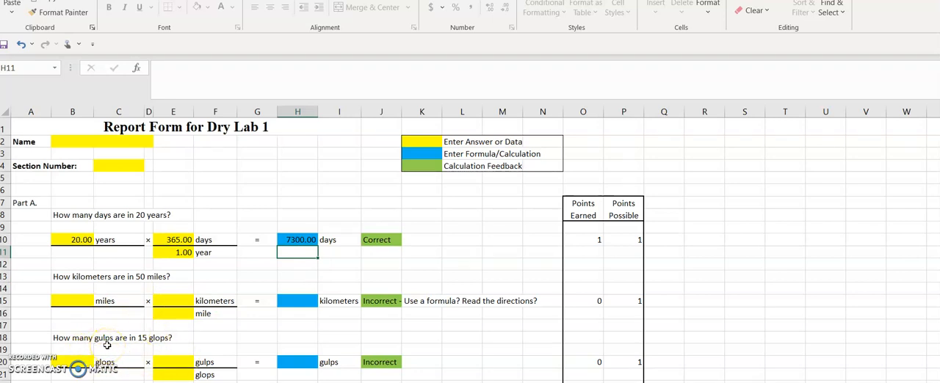
mouse_move(861, 222)
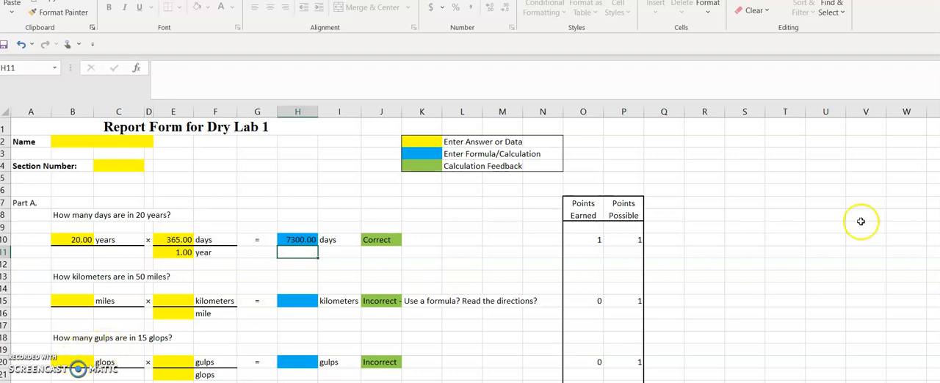
- Enter the seconds-to-minutes conversion formula from A26 in the first Time (min) cell B26
scroll("down", 3)
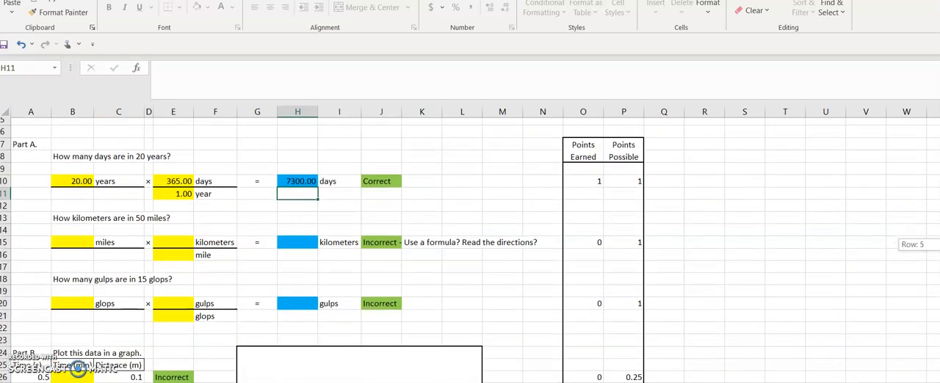
scroll("down", 3)
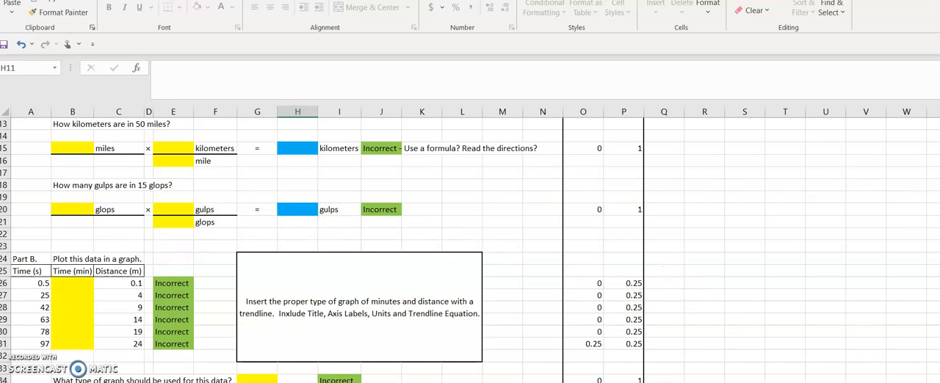
scroll("down", 3)
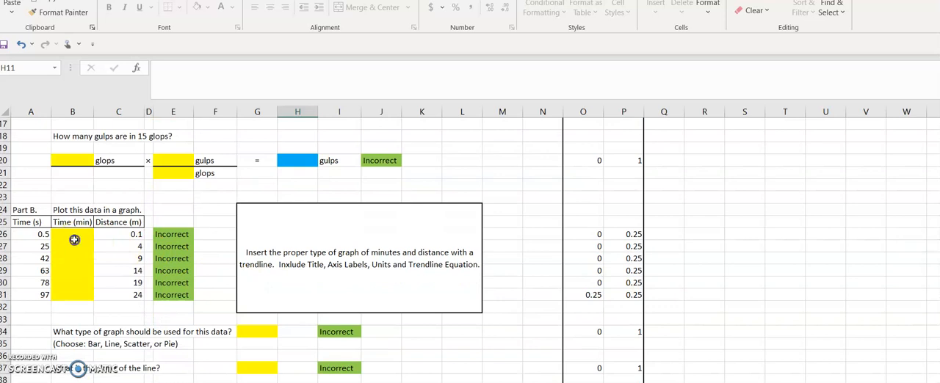
left_click(72, 234)
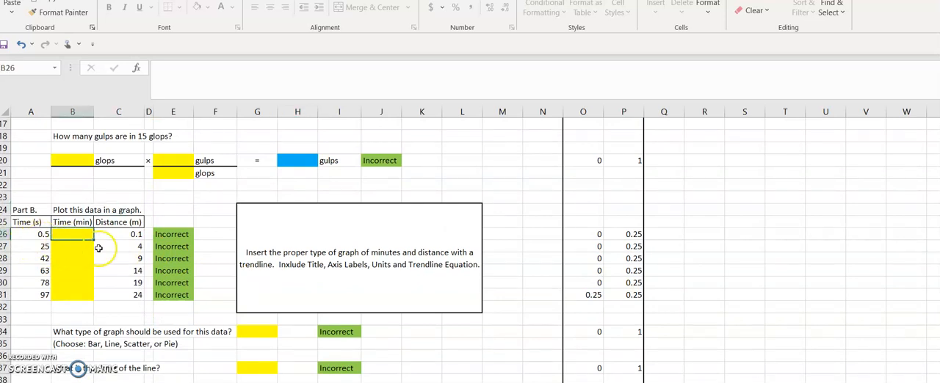
mouse_move(81, 291)
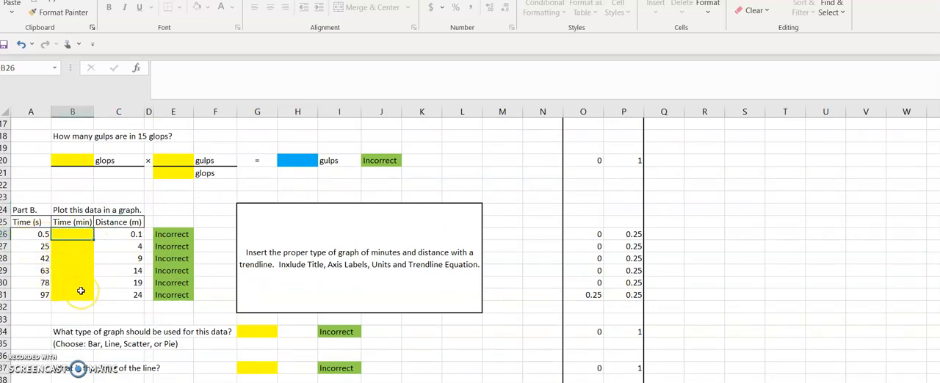
type("=A26")
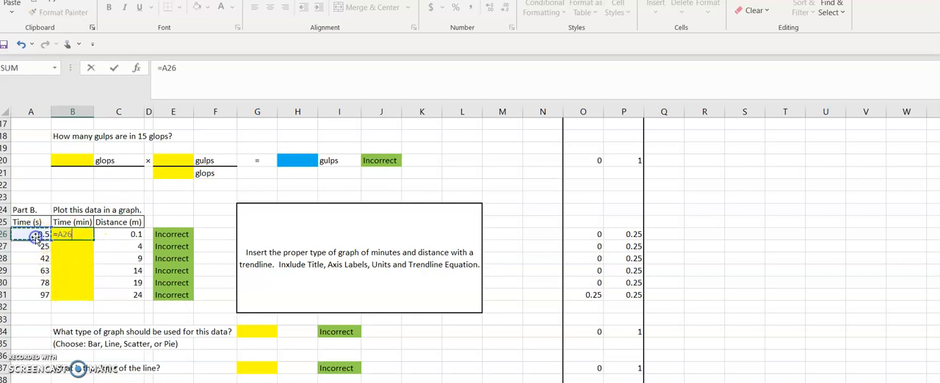
type("/")
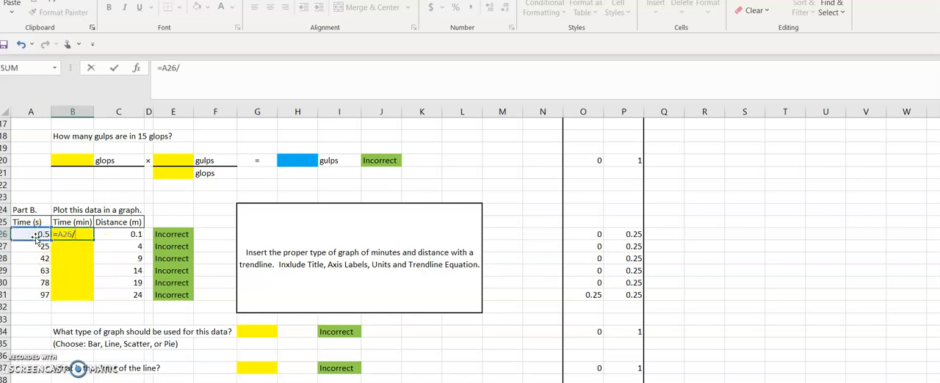
type("0.01")
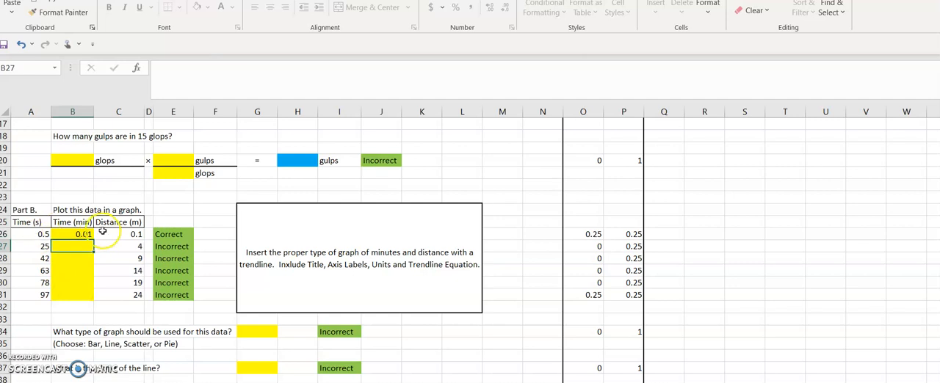
- Copy the minutes formula down through B31 so all six rows show Correct
left_click(72, 233)
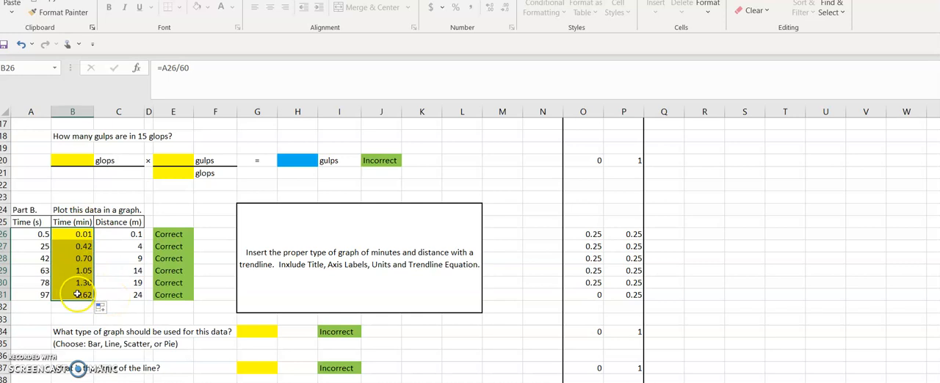
left_click(118, 282)
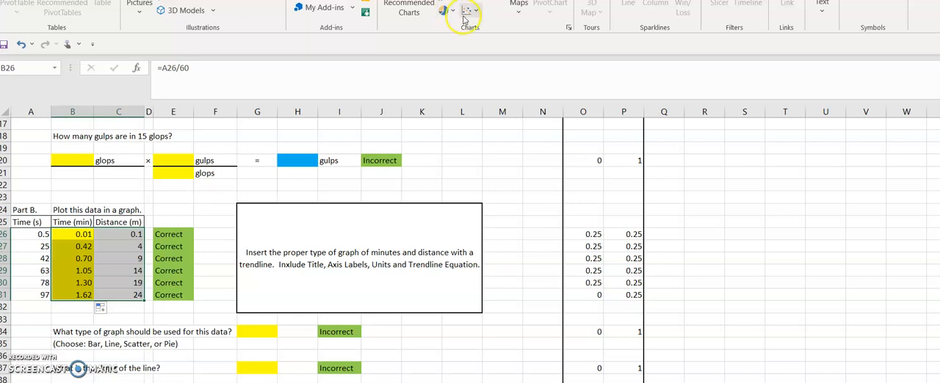
mouse_move(465, 13)
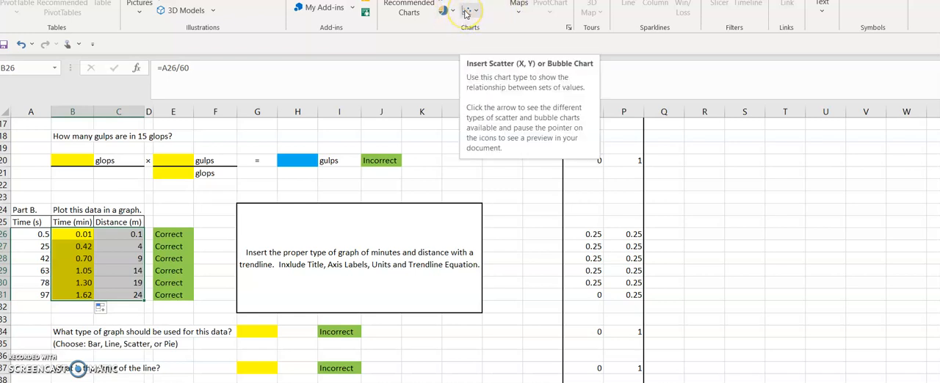
- Insert a basic Scatter (X, Y) chart of distance versus minutes from B26:C31
left_click(467, 11)
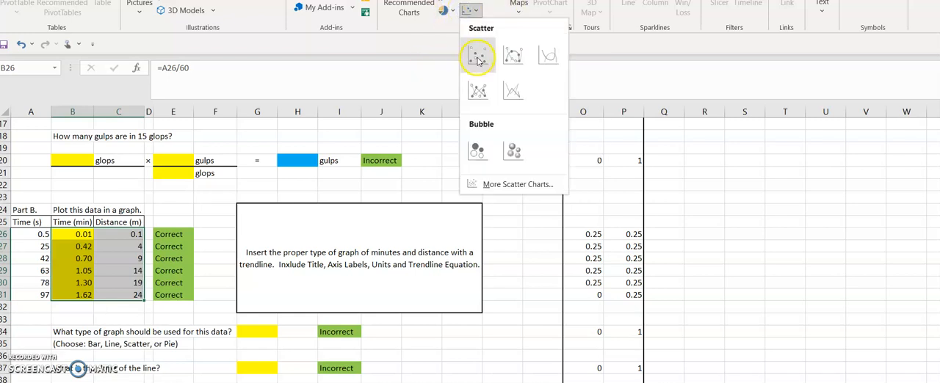
left_click(477, 56)
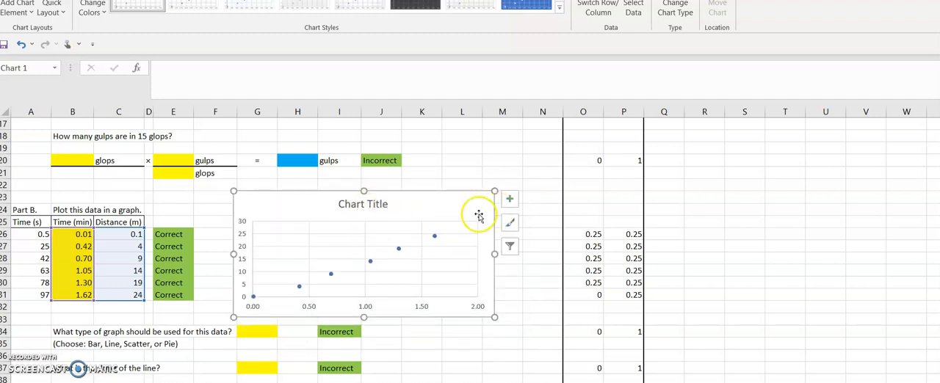
mouse_move(257, 247)
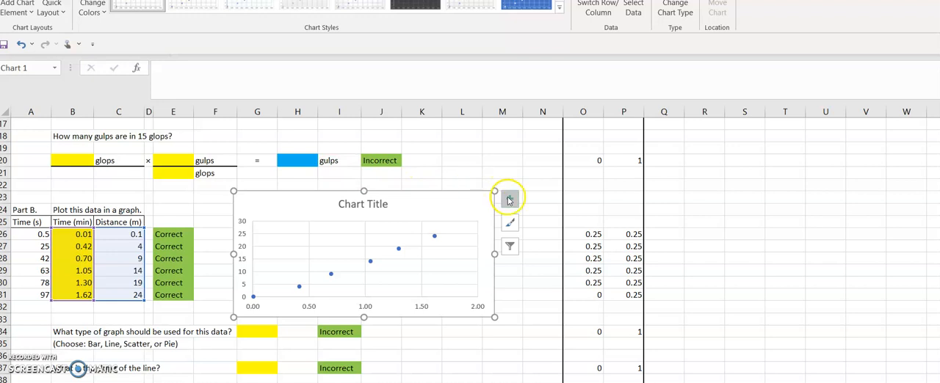
- Via Chart Elements, add axis titles, remove data labels and add a trendline
left_click(509, 199)
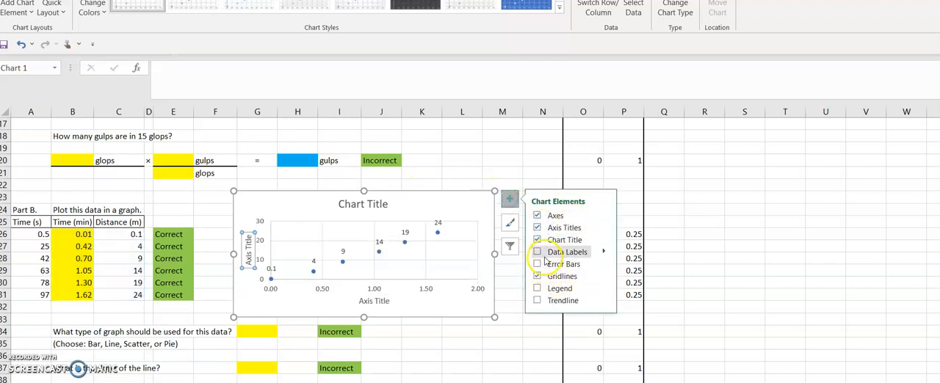
left_click(538, 253)
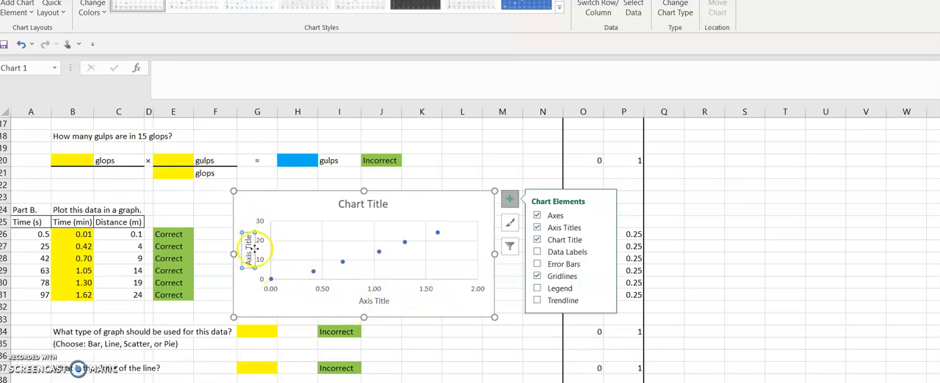
mouse_move(408, 297)
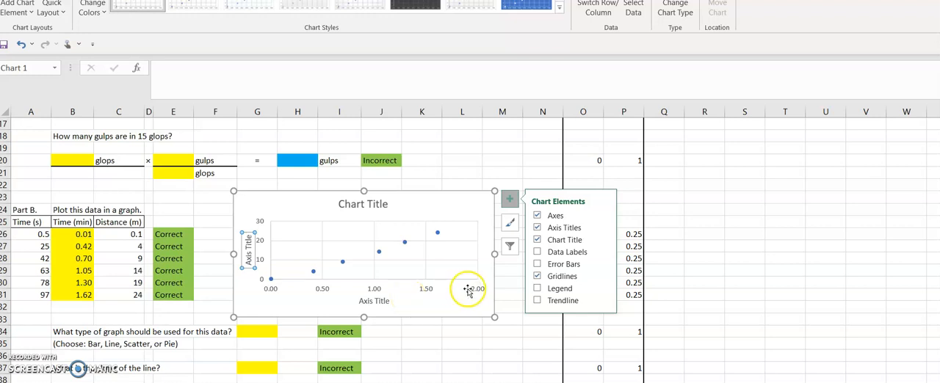
left_click(537, 301)
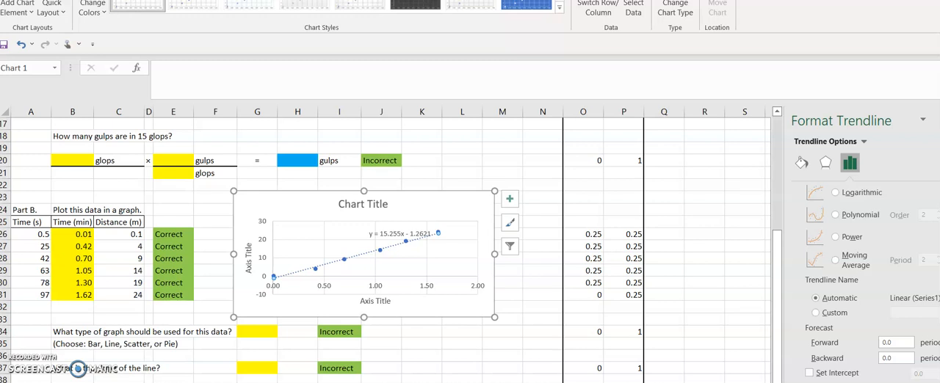
mouse_move(414, 261)
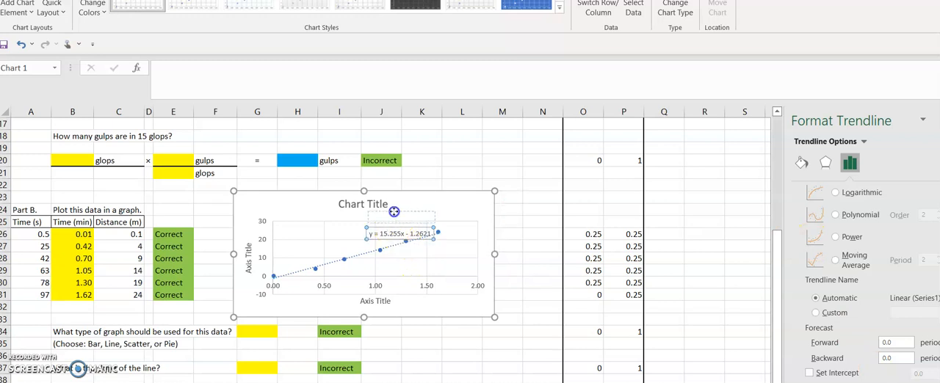
- Move the trendline equation y = 15.255x − 1.2621 up under the chart title, clear of the points
left_click(400, 233)
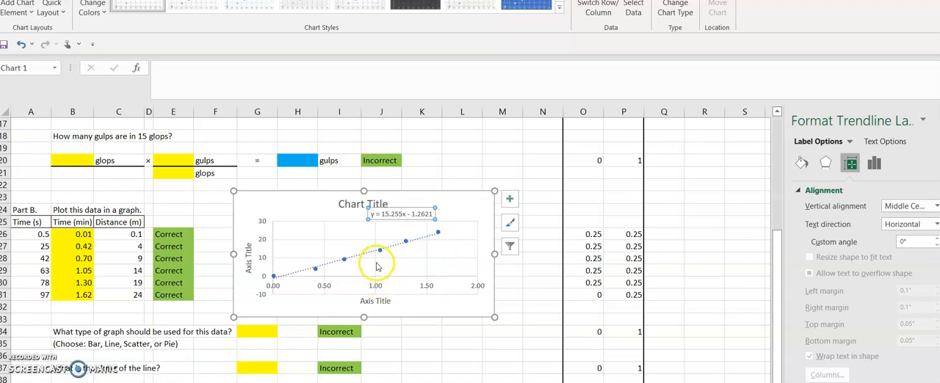
mouse_move(257, 252)
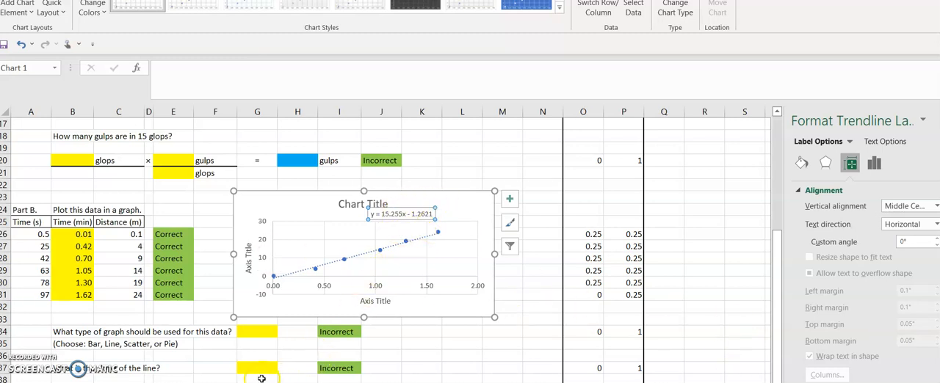
left_click(256, 367)
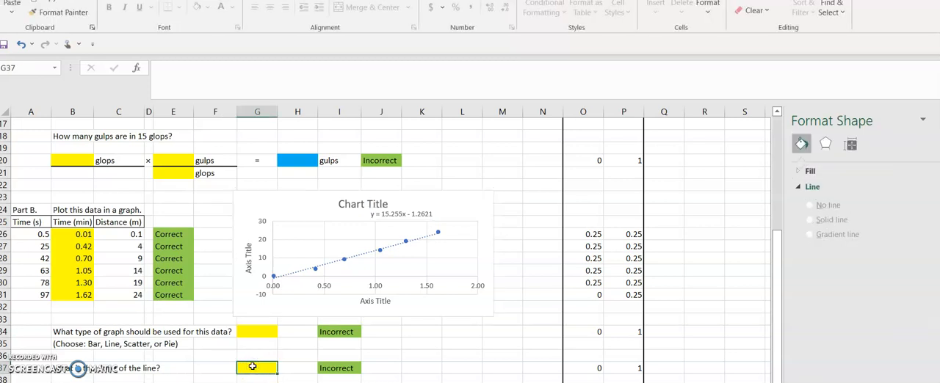
- Enter =SLOPE( in G37 with C26:C31 as known_ys and B26:B31 as known_xs, giving 15.25 Correct
type("=")
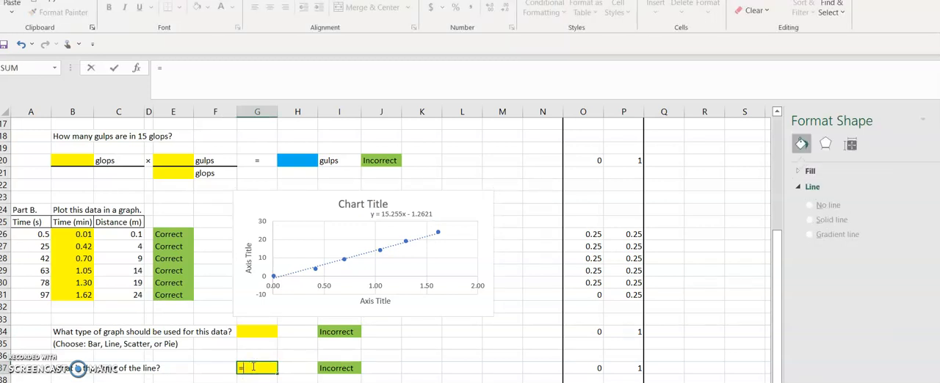
type("slo")
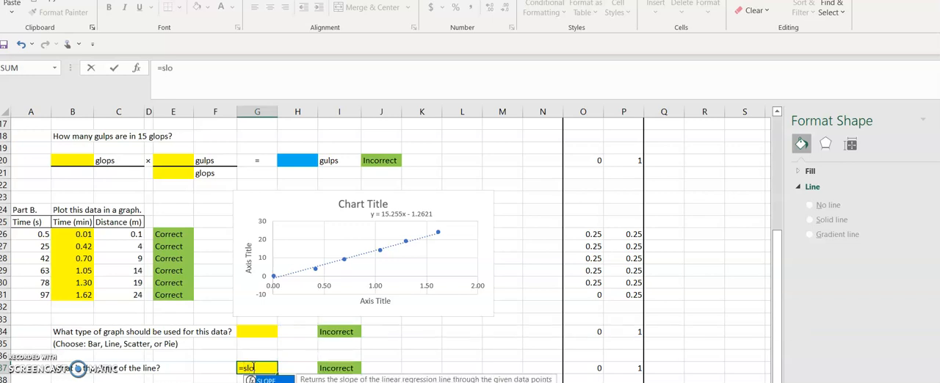
type("pe(")
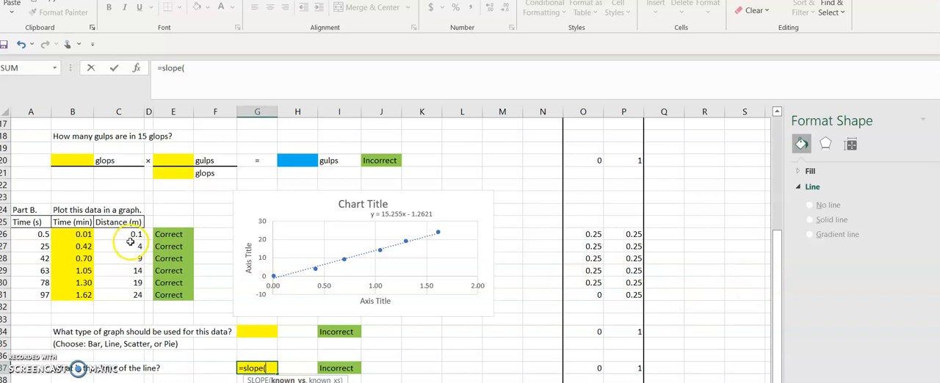
left_click_drag(118, 233, 117, 293)
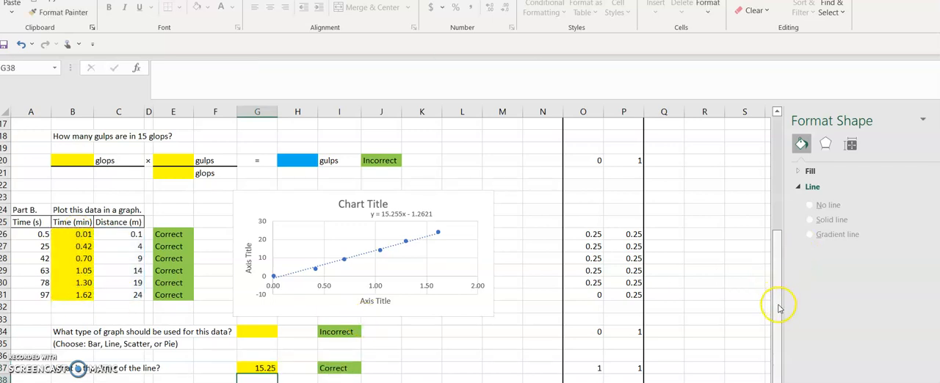
scroll("down", 3)
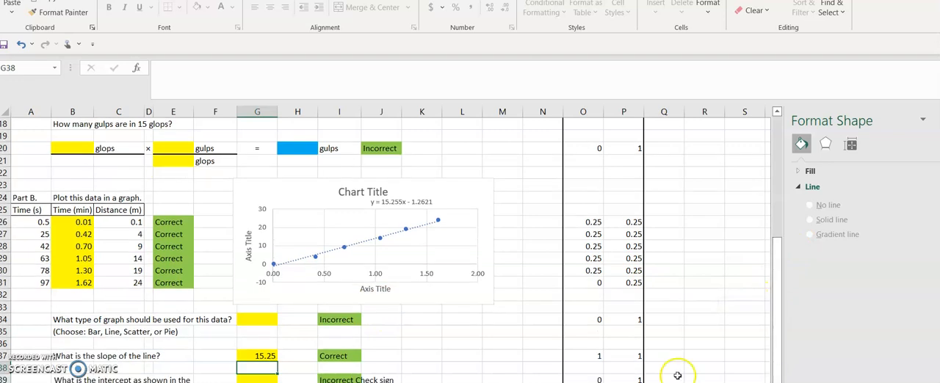
mouse_move(250, 378)
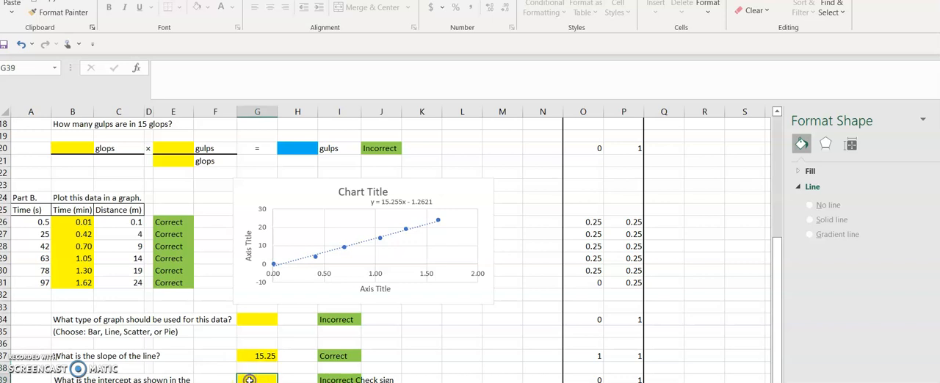
- Begin the =INTERCEPT( formula in G38, retyping after an unfinished =Int gave #NAME?
type("=Int")
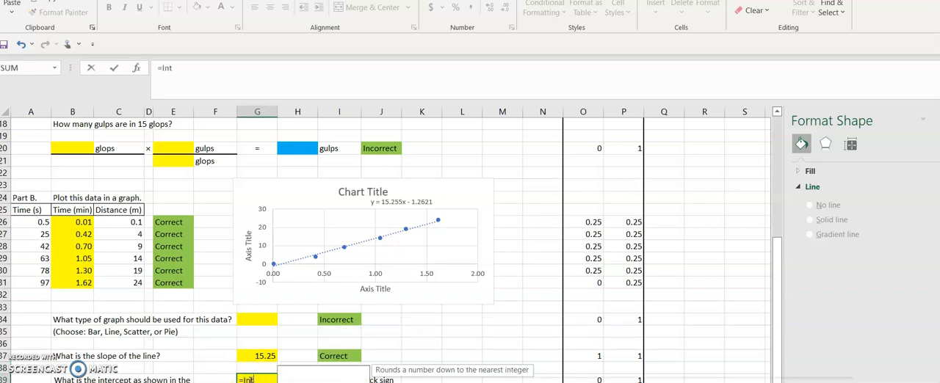
key("enter")
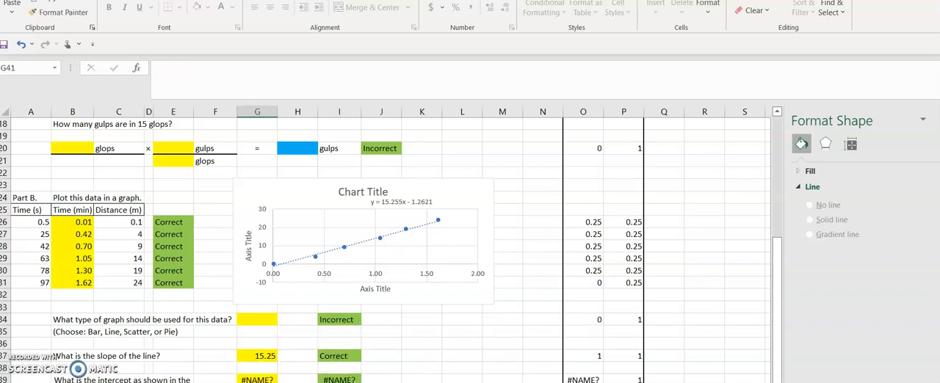
type("=Inter")
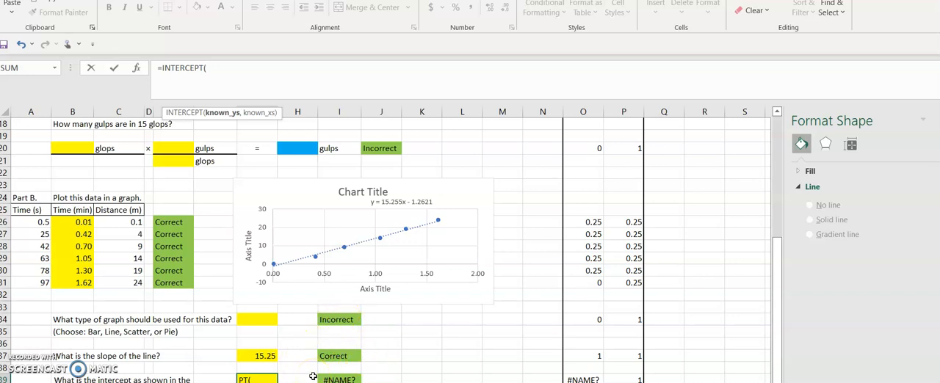
mouse_move(153, 370)
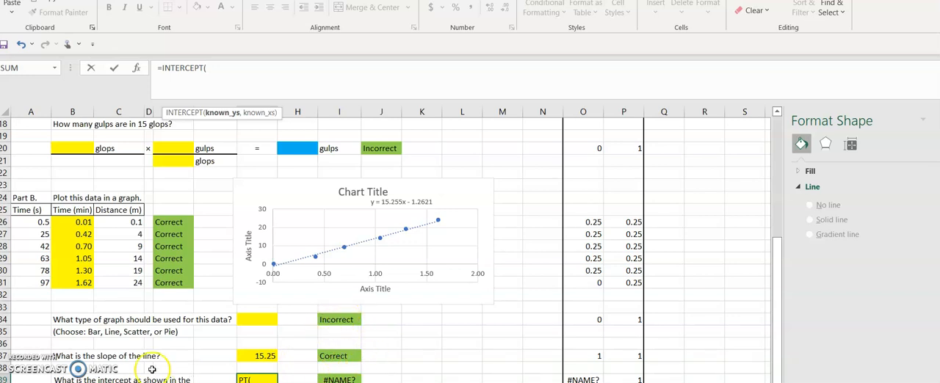